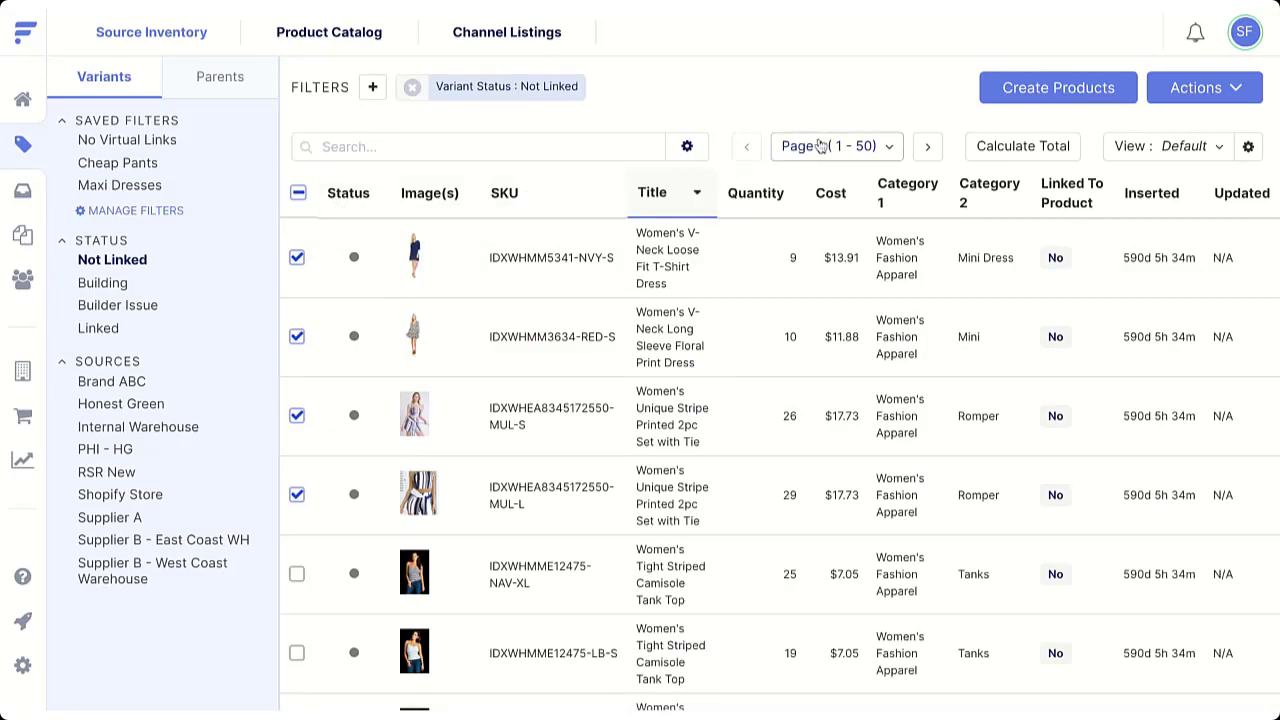
Start creating products from the four checked variants and view the default builder's Source Priority settings
{"action": "left_click", "coordinate": [1058, 88]}
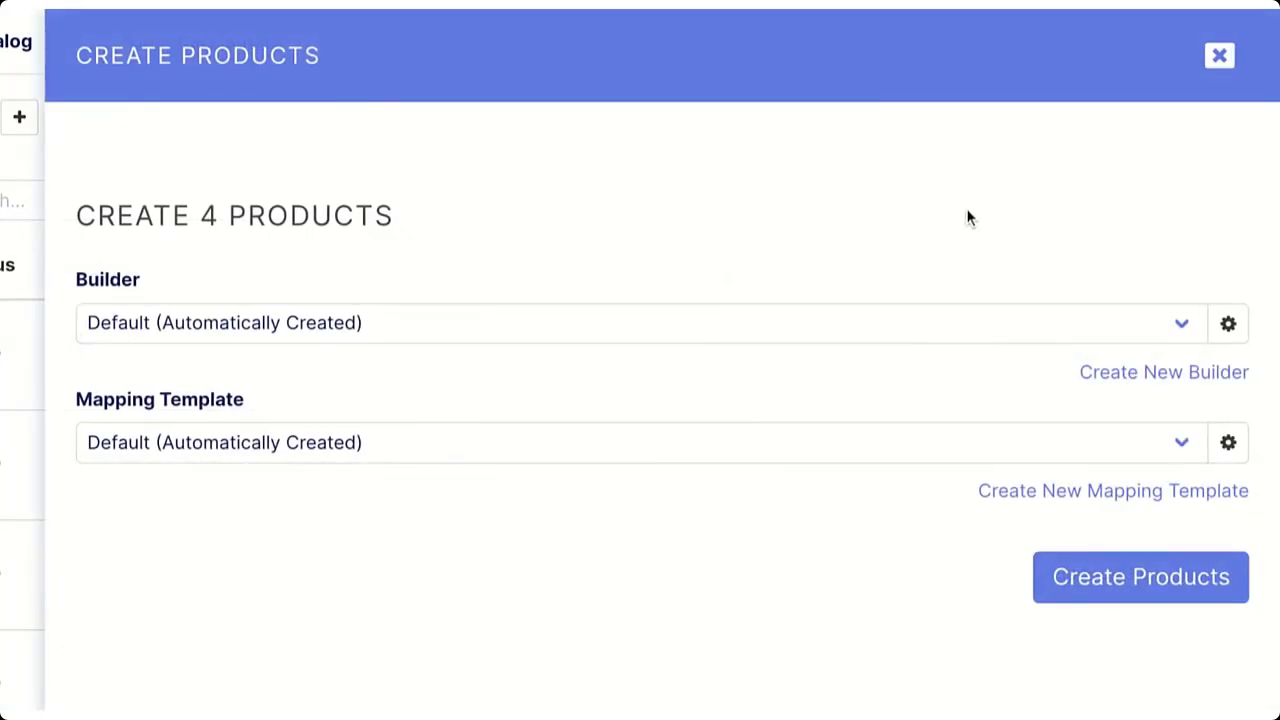
{"action": "left_click", "coordinate": [1141, 577]}
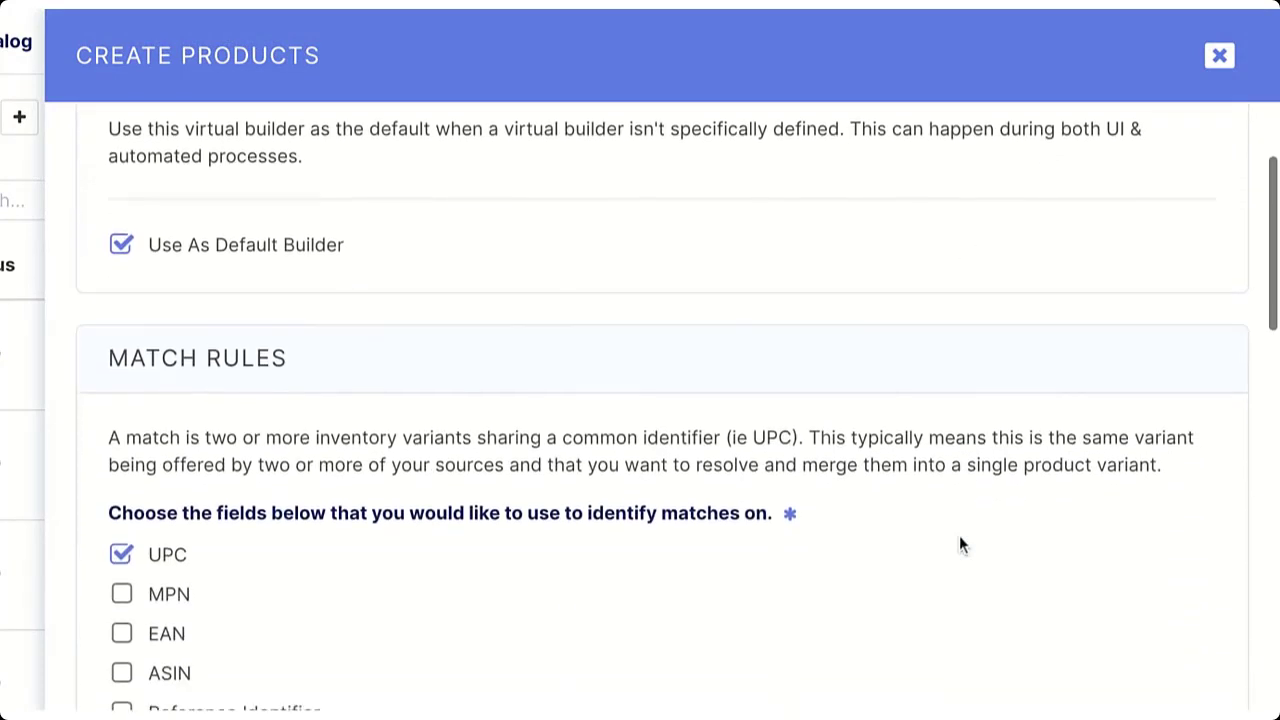
{"action": "scroll", "scroll_direction": "down", "scroll_amount": 3}
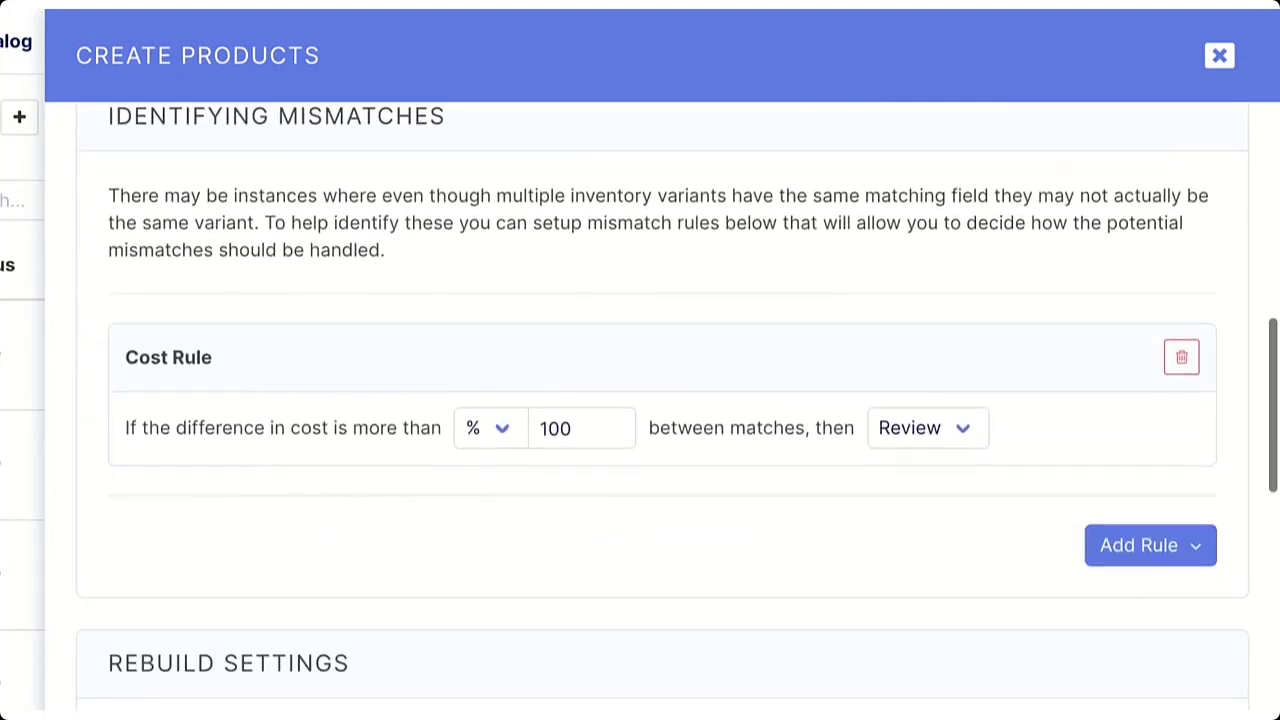
{"action": "scroll", "scroll_direction": "down", "scroll_amount": 3}
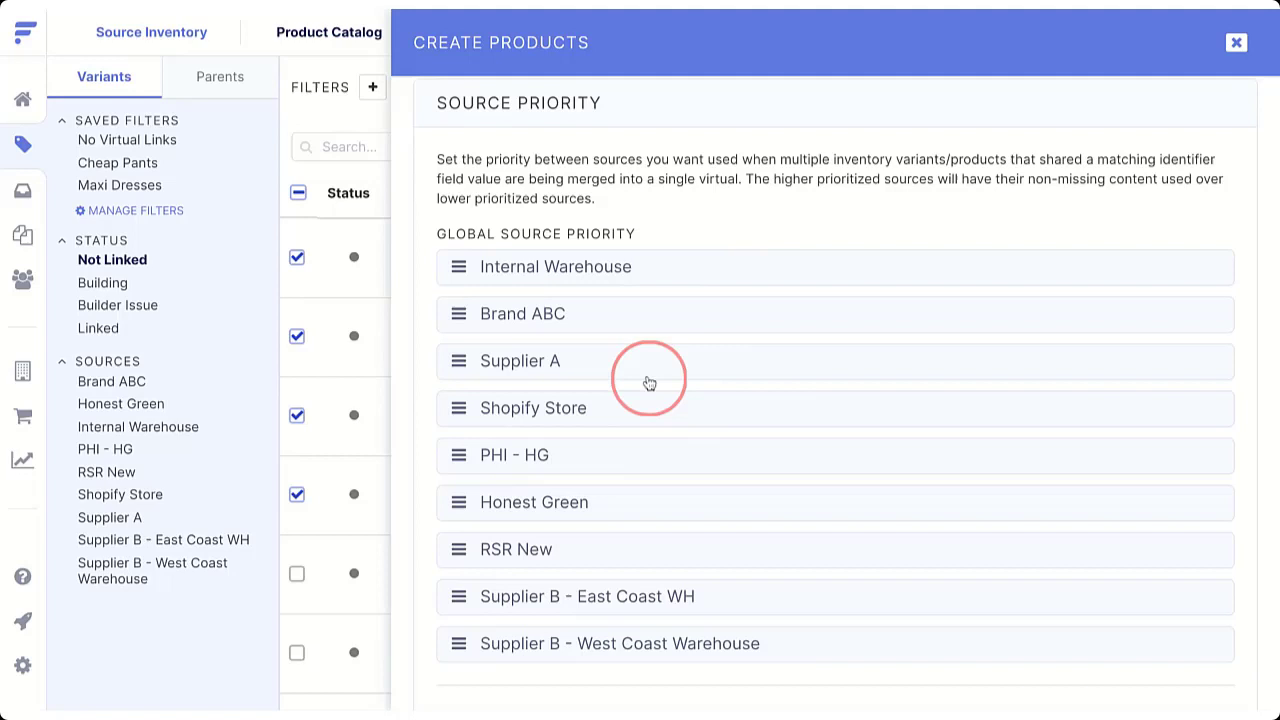
Move PHI - HG above Supplier A, then put Supplier A at the top of Global Source Priority
{"action": "left_click_drag", "start_coordinate": [649, 383], "coordinate": [587, 408]}
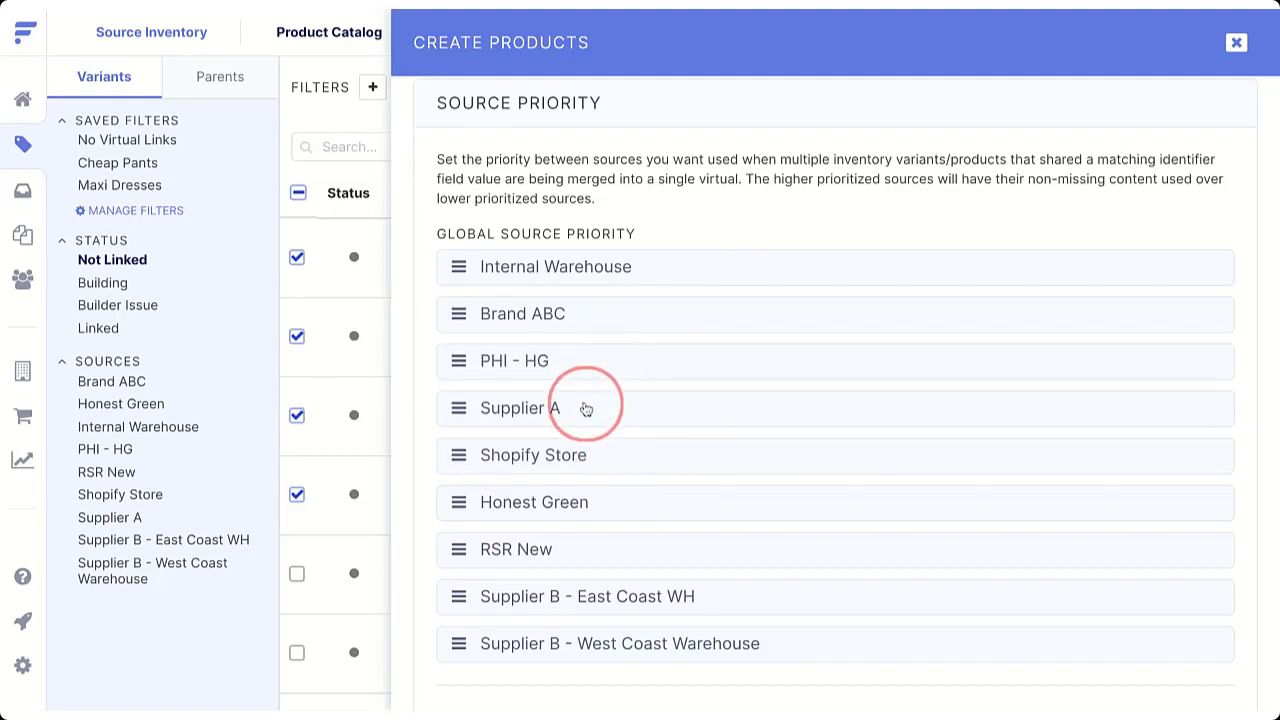
{"action": "left_click_drag", "start_coordinate": [586, 408], "coordinate": [781, 267]}
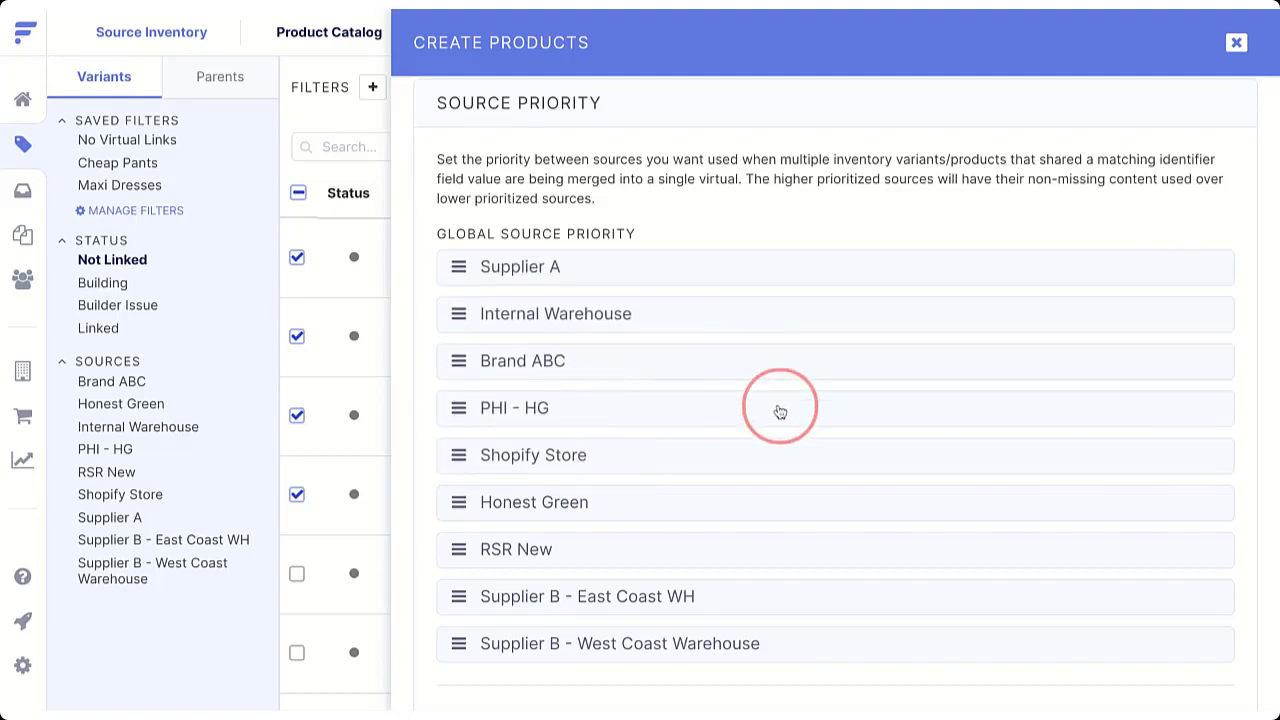
{"action": "scroll", "scroll_direction": "down", "scroll_amount": 3}
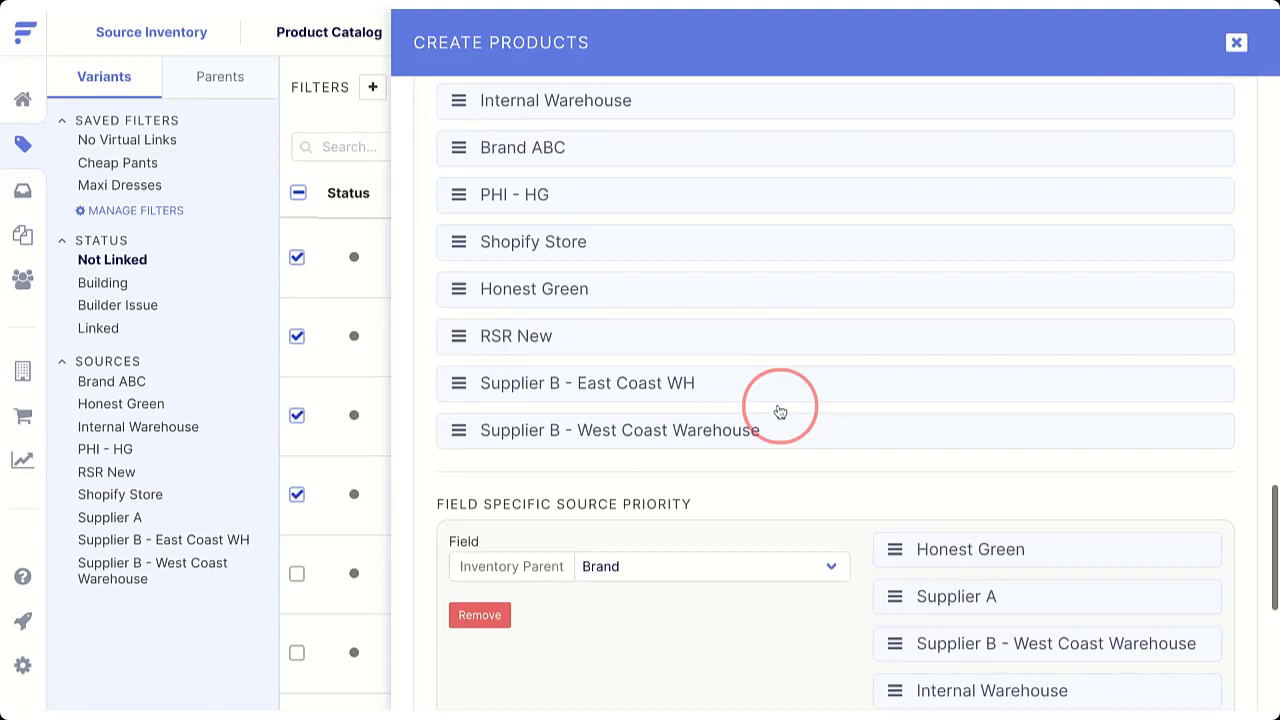
{"action": "scroll", "scroll_direction": "down", "scroll_amount": 3}
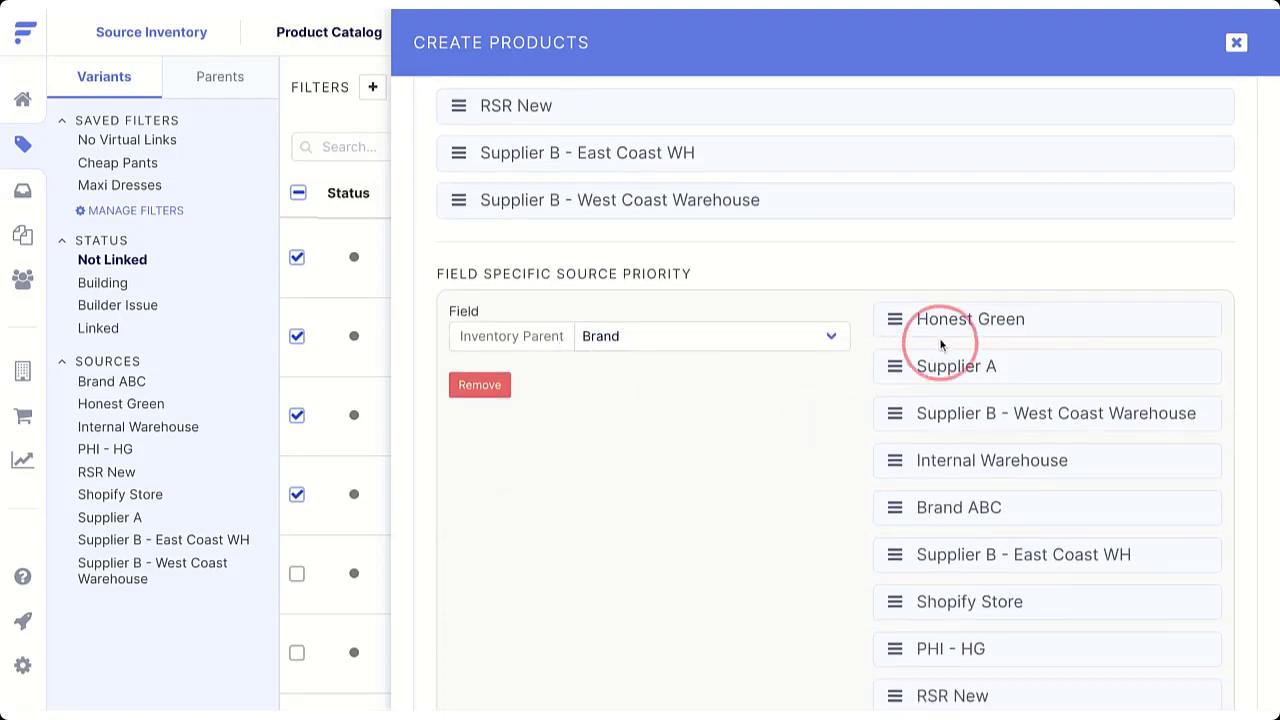
{"action": "scroll", "scroll_direction": "down", "scroll_amount": 3}
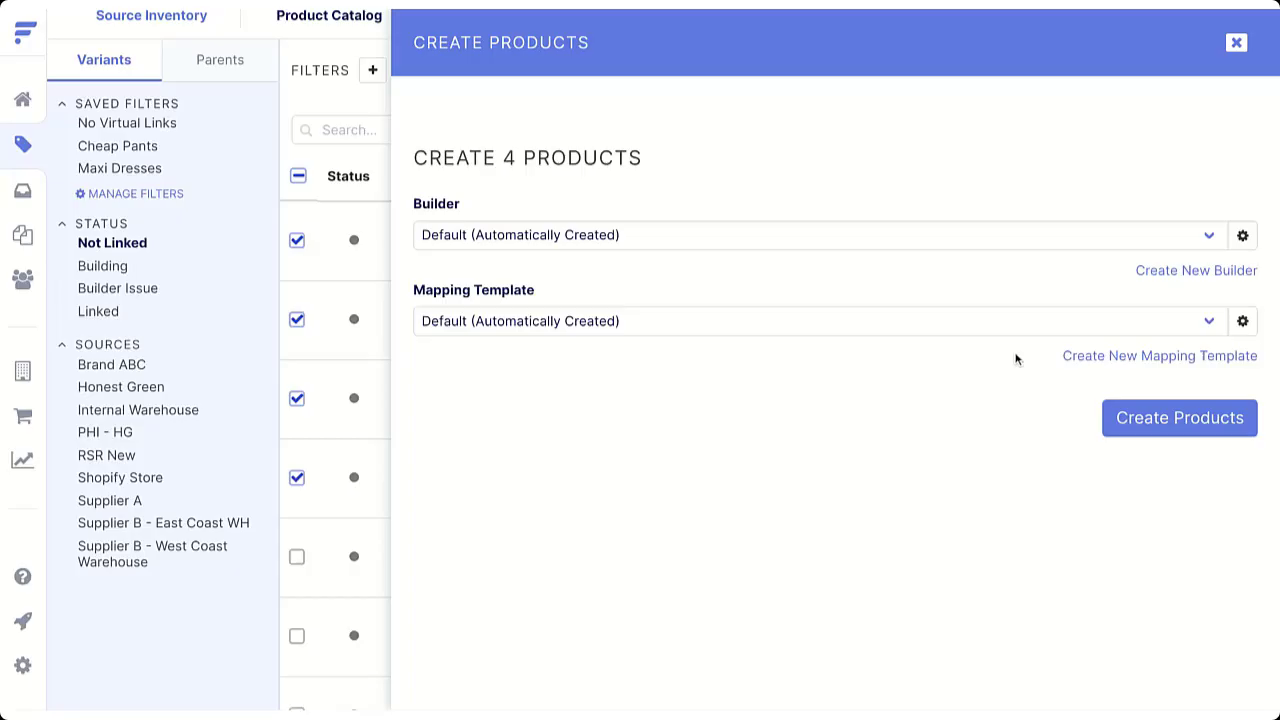
Add a Title Contains mismatch rule for 'case' OR 'pack', keeping the Review action
{"action": "left_click", "coordinate": [1244, 236]}
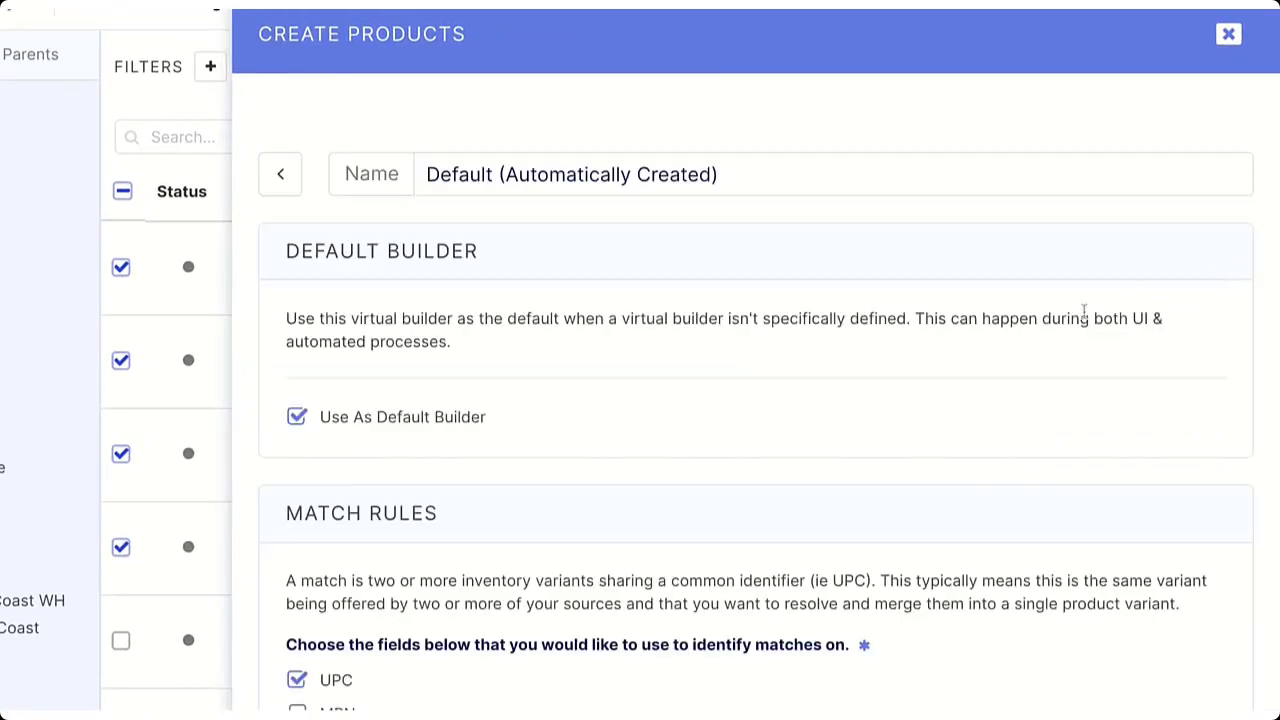
{"action": "scroll", "scroll_direction": "down", "scroll_amount": 3}
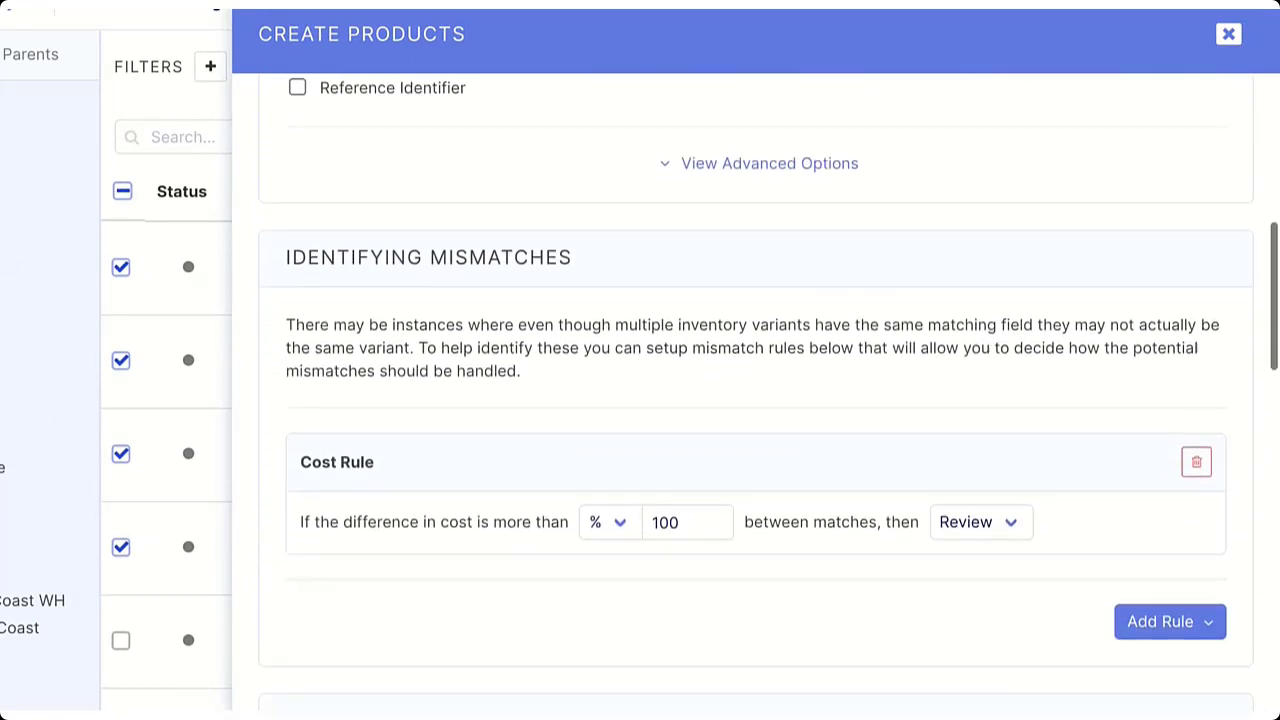
{"action": "scroll", "scroll_direction": "down", "scroll_amount": 3}
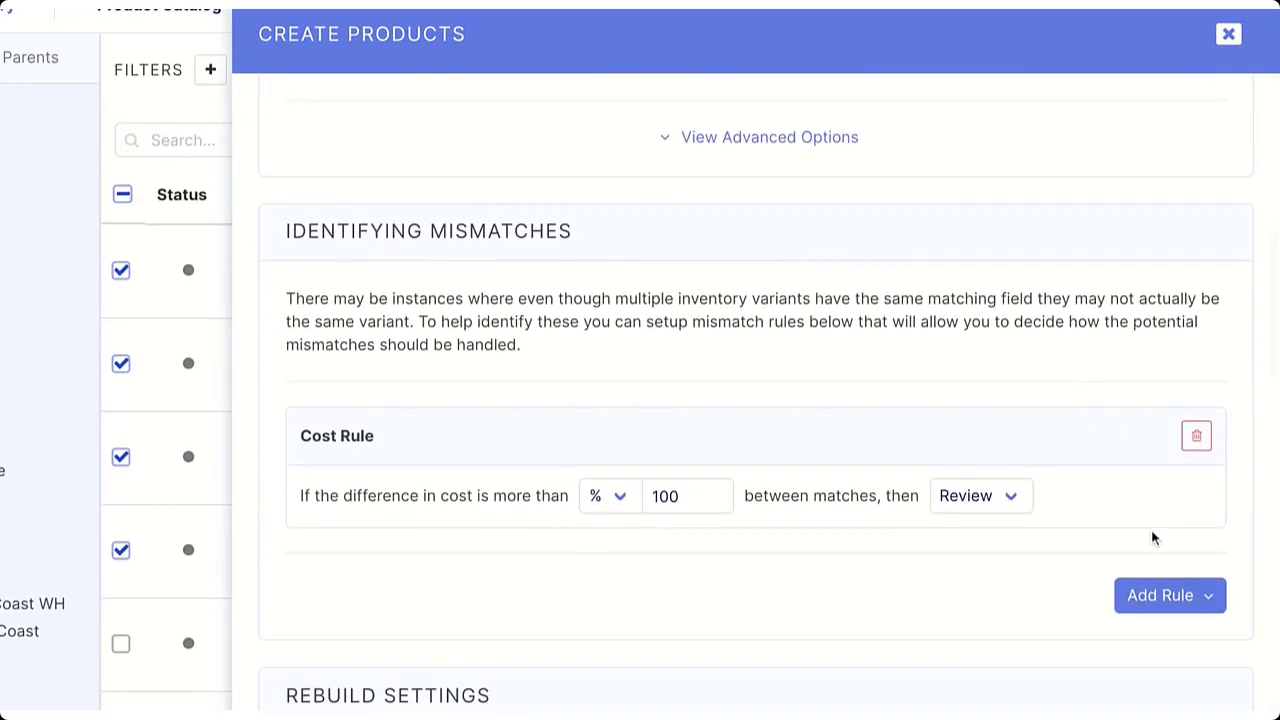
{"action": "left_click", "coordinate": [1169, 595]}
{"action": "type", "text": "case"}
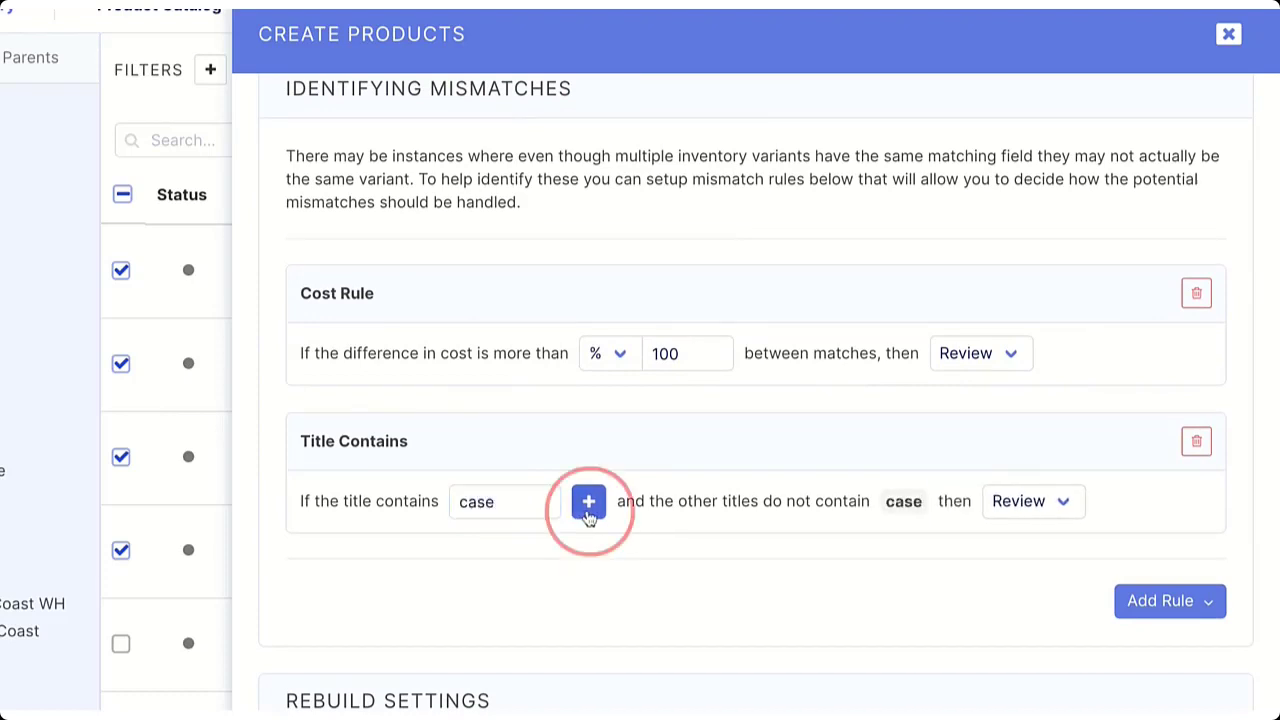
{"action": "left_click", "coordinate": [588, 501]}
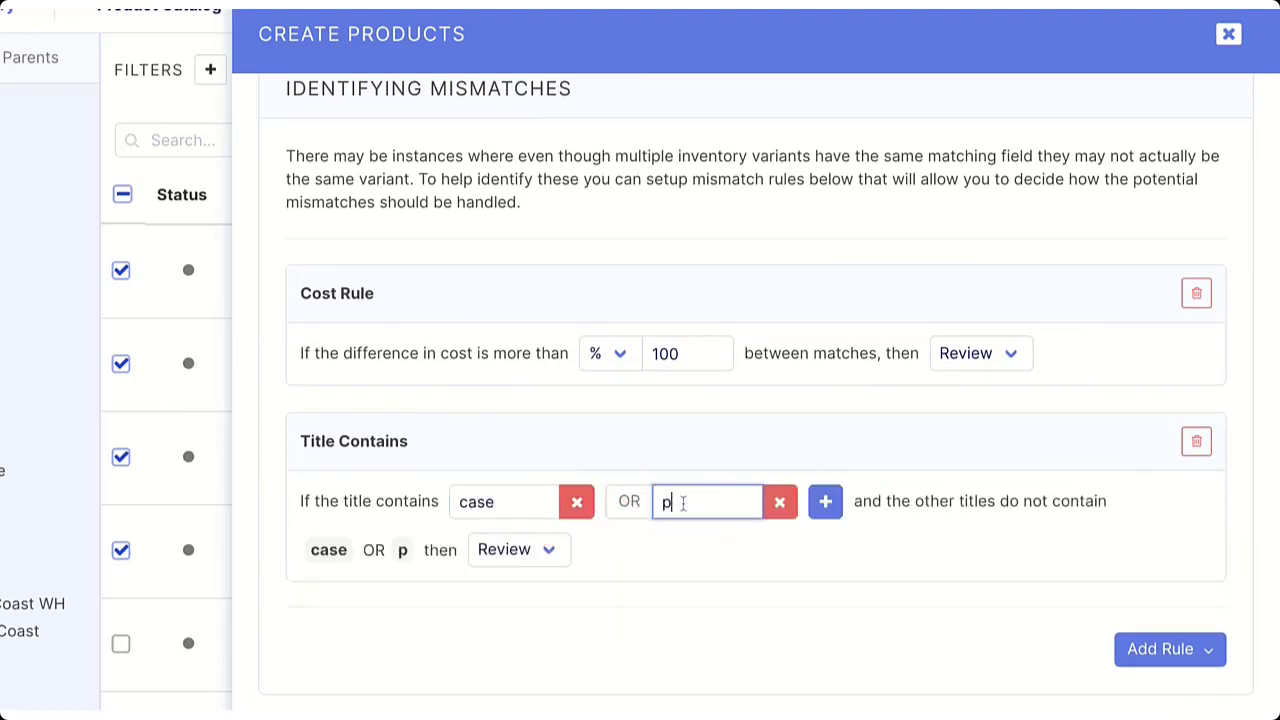
{"action": "type", "text": "ack"}
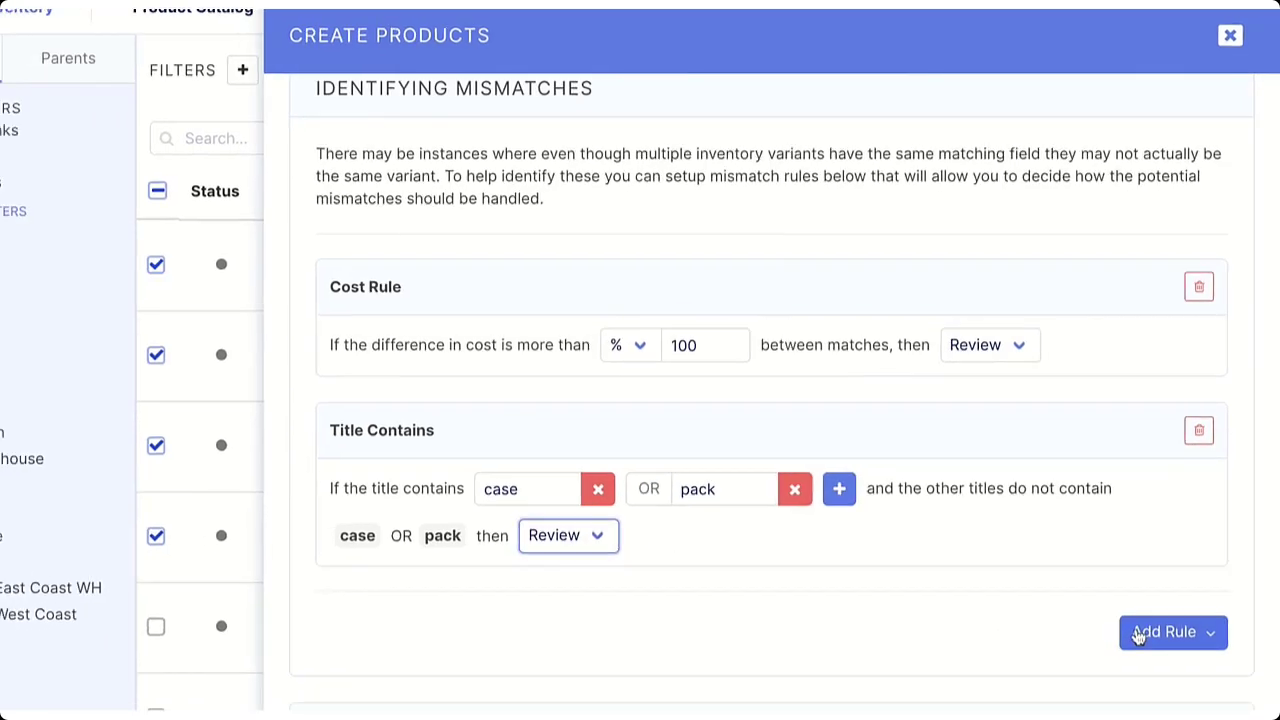
{"action": "left_click", "coordinate": [1167, 632]}
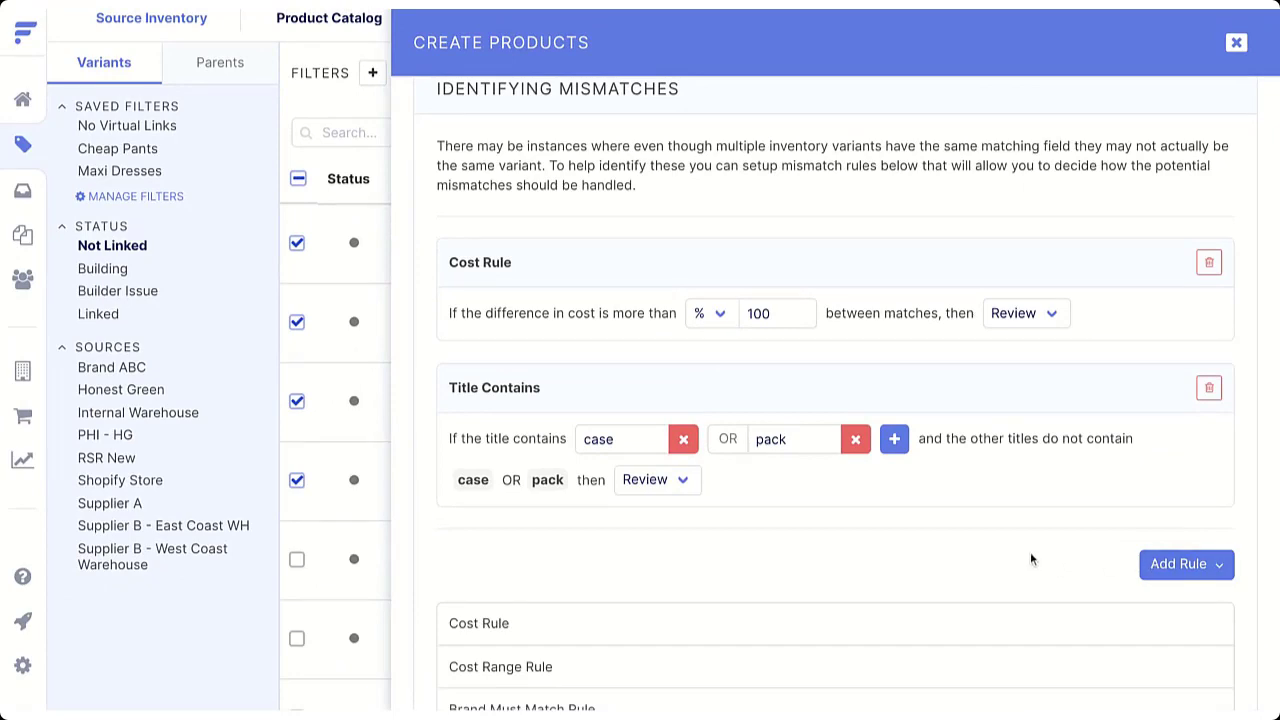
{"action": "scroll", "scroll_direction": "down", "scroll_amount": 3}
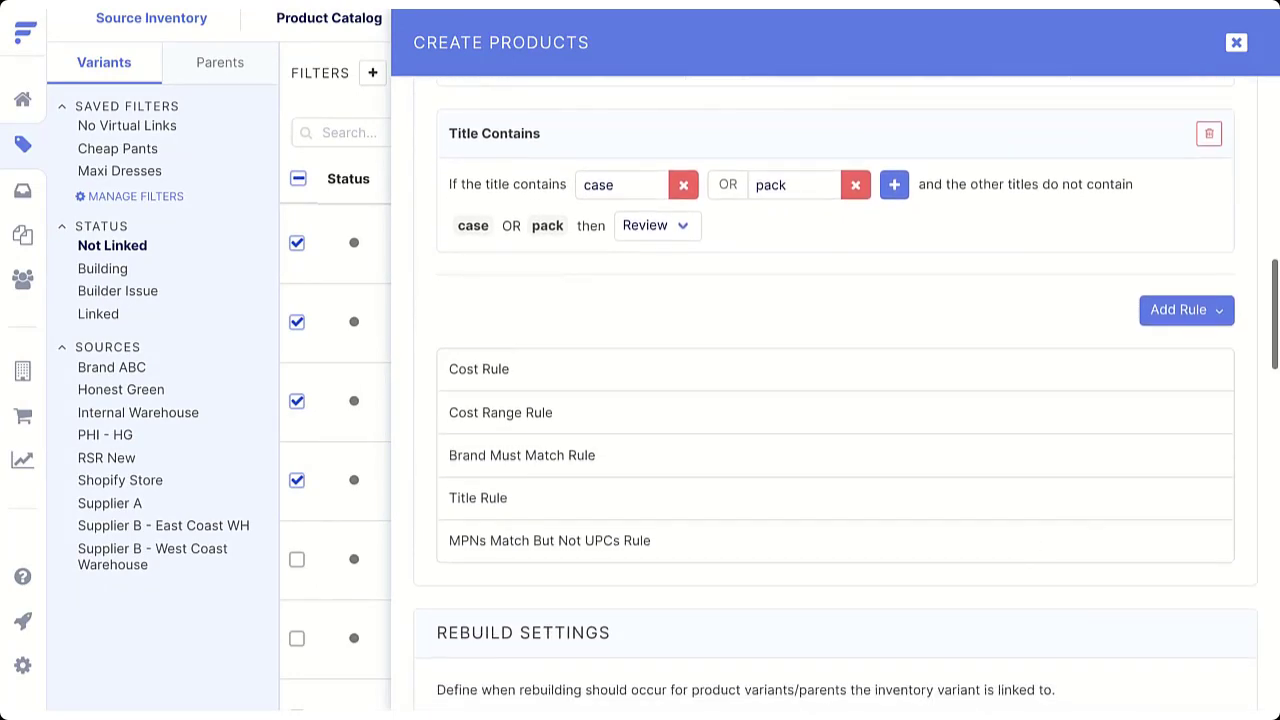